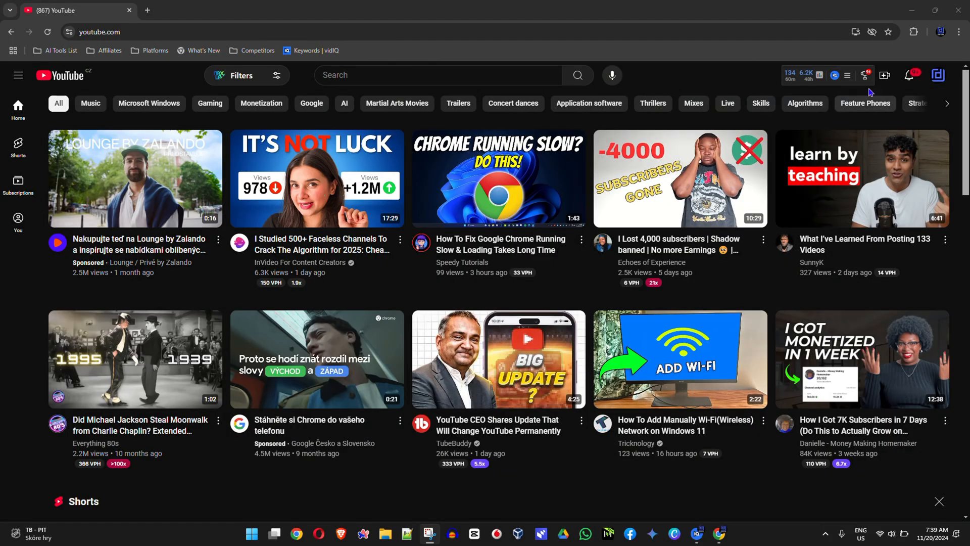
Step: Open your own channel from the account menu and scroll through its latest uploads
left_click(938, 75)
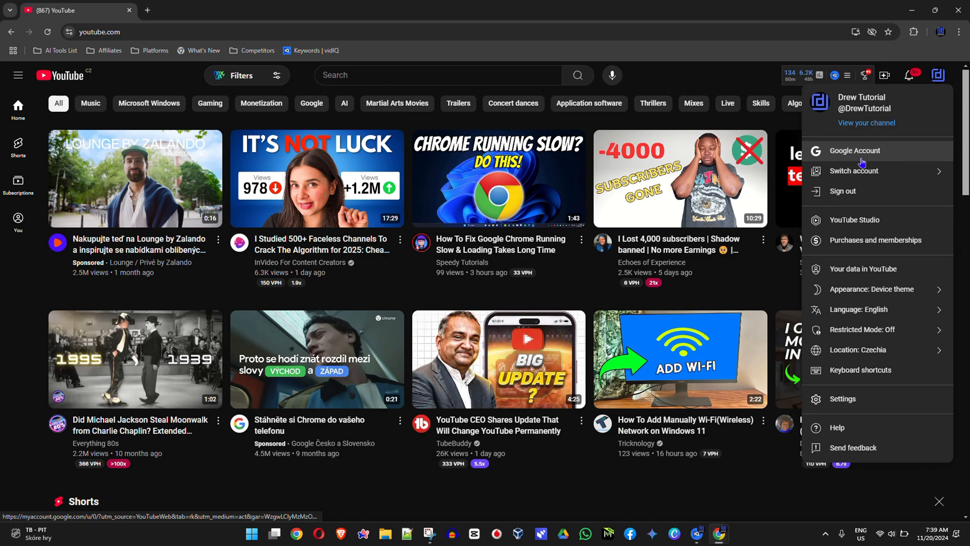
left_click(865, 122)
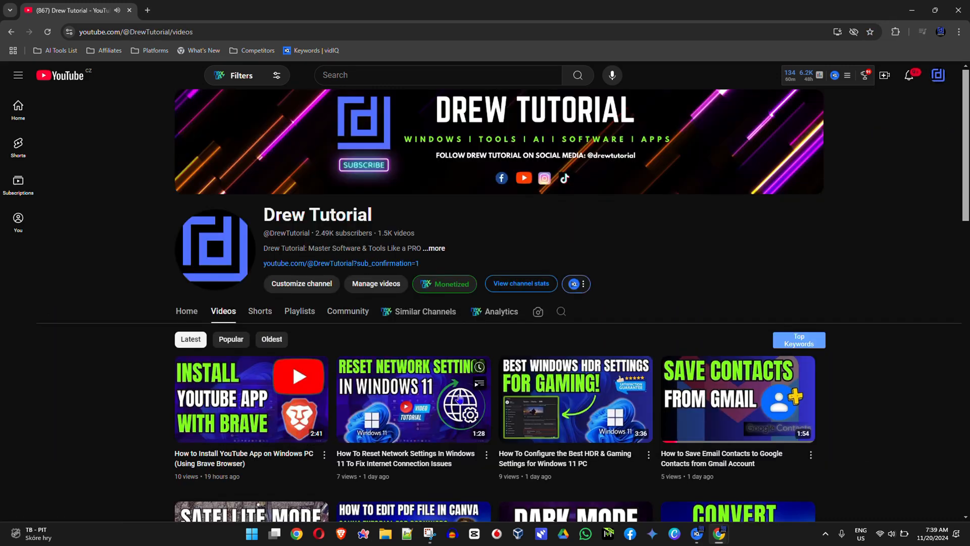
scroll("down", 3)
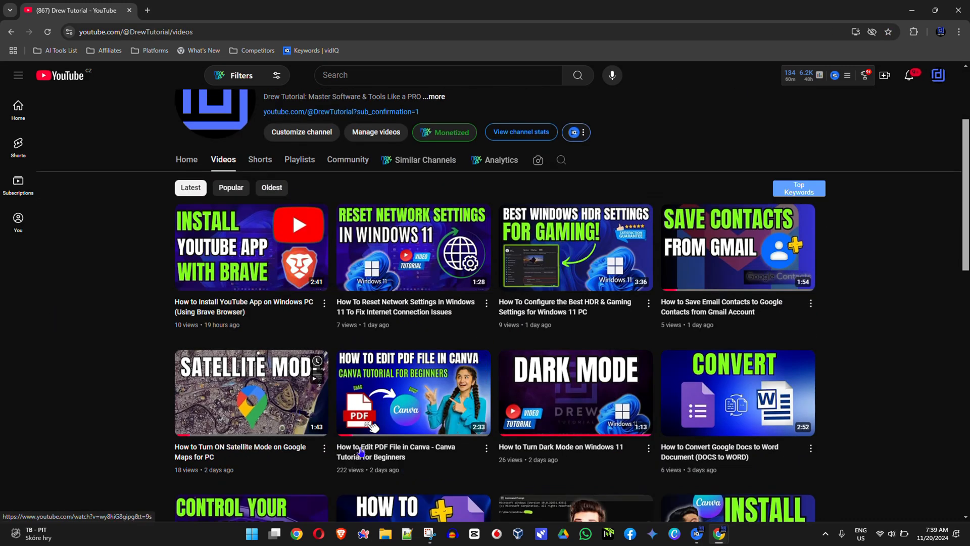
Step: Play 'How to Edit PDF File in Canva - Canva Tutorial for Beginners' from the uploads
left_click(412, 393)
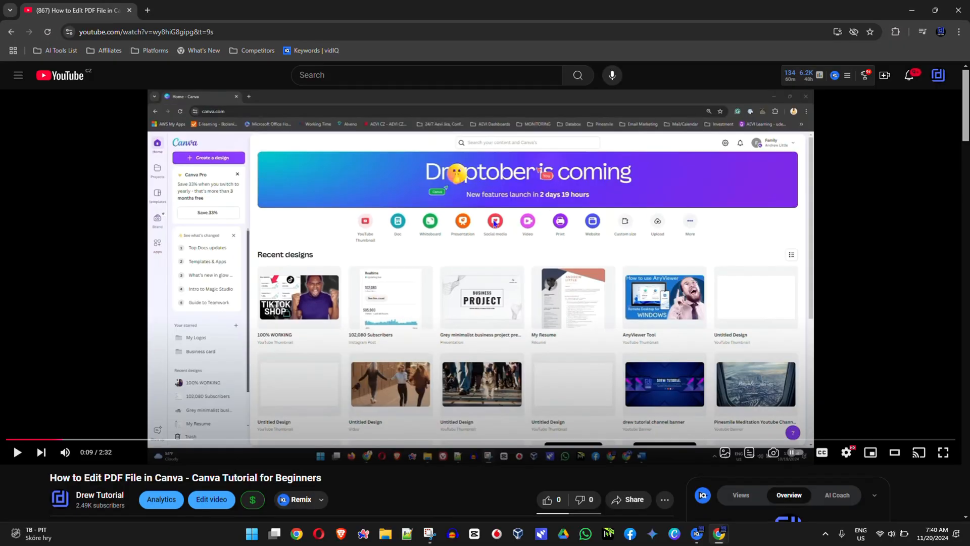
mouse_move(496, 224)
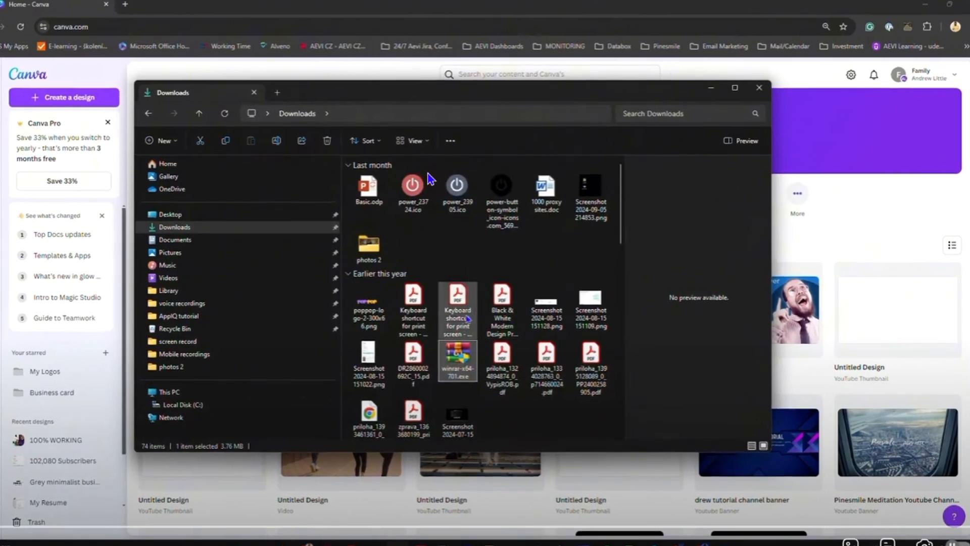
mouse_move(407, 97)
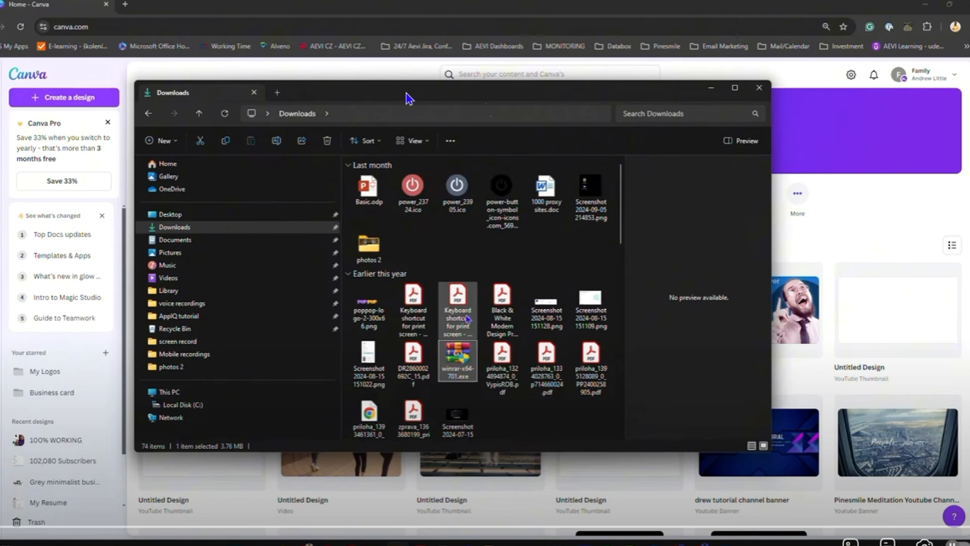
mouse_move(449, 41)
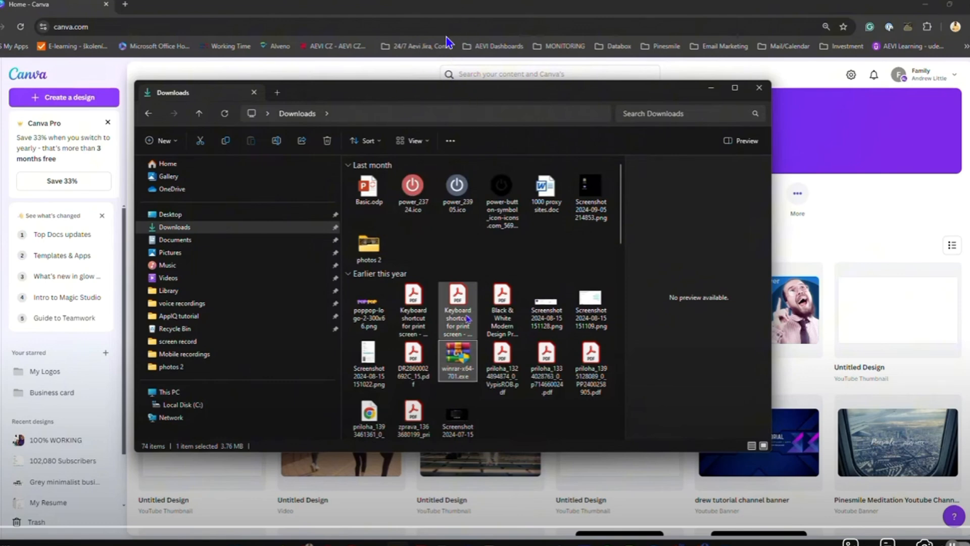
mouse_move(438, 168)
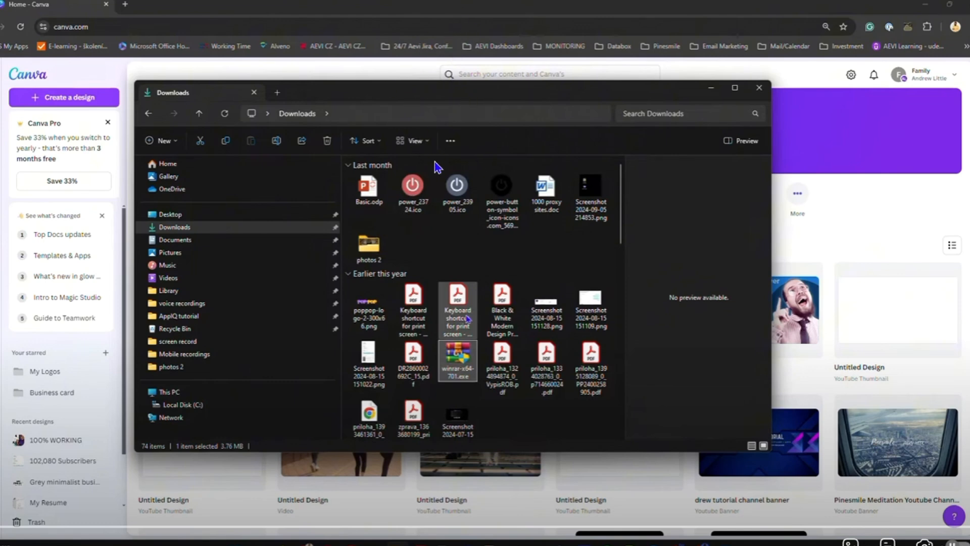
mouse_move(486, 166)
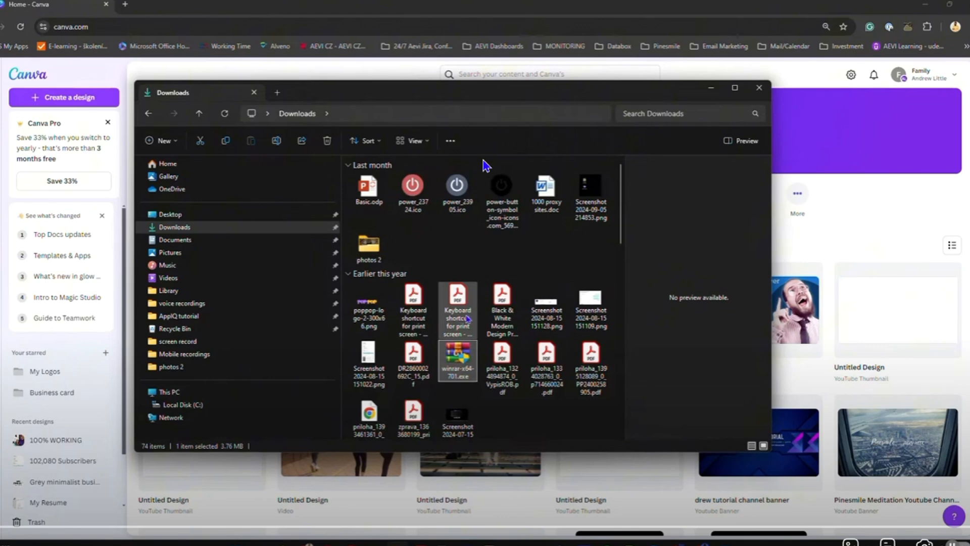
mouse_move(447, 52)
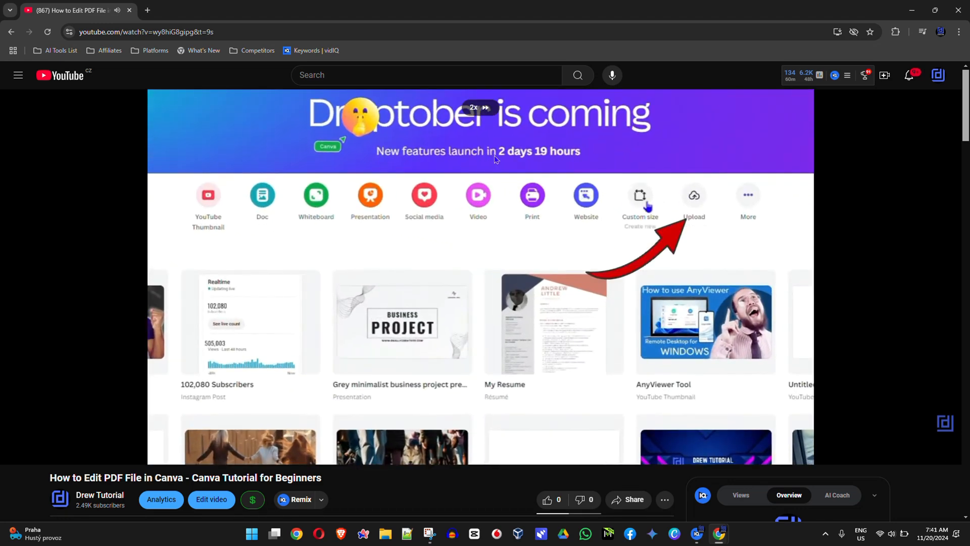
Step: Speed the tutorial past the file upload to 0:43, where Canva imports the PDF
left_click(693, 195)
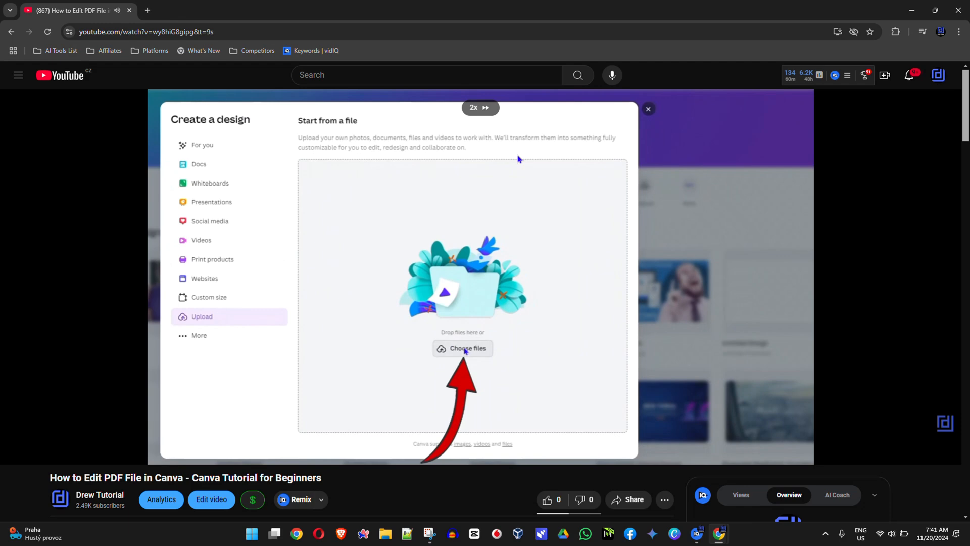
left_click(461, 347)
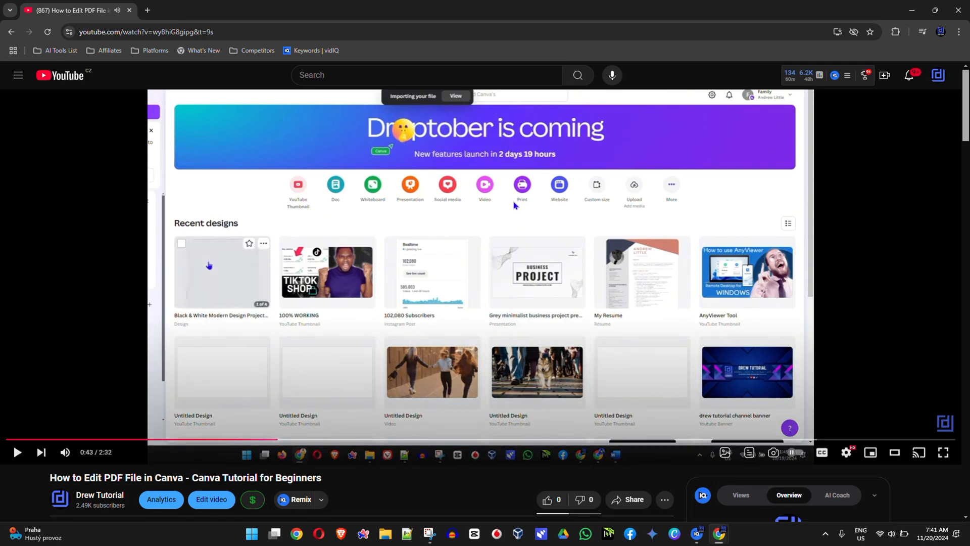
mouse_move(507, 214)
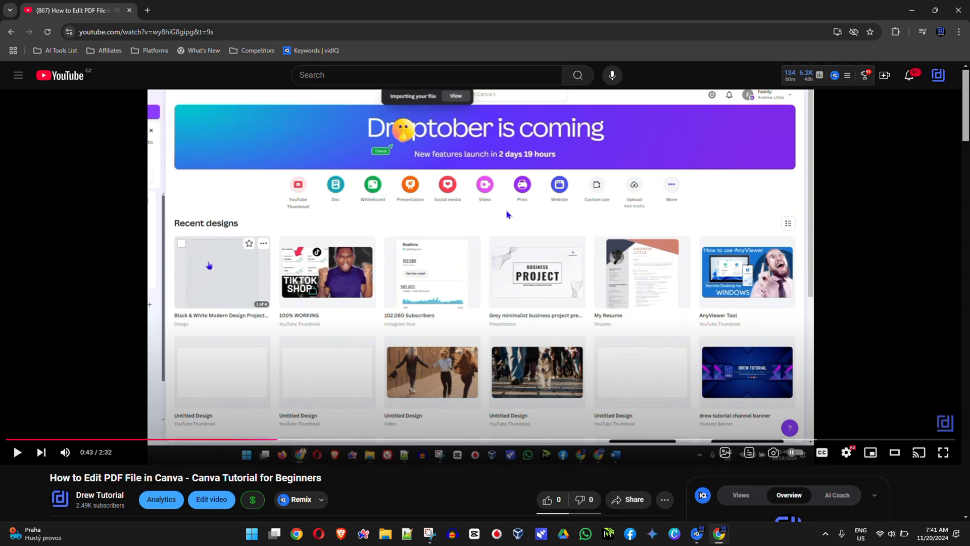
mouse_move(453, 162)
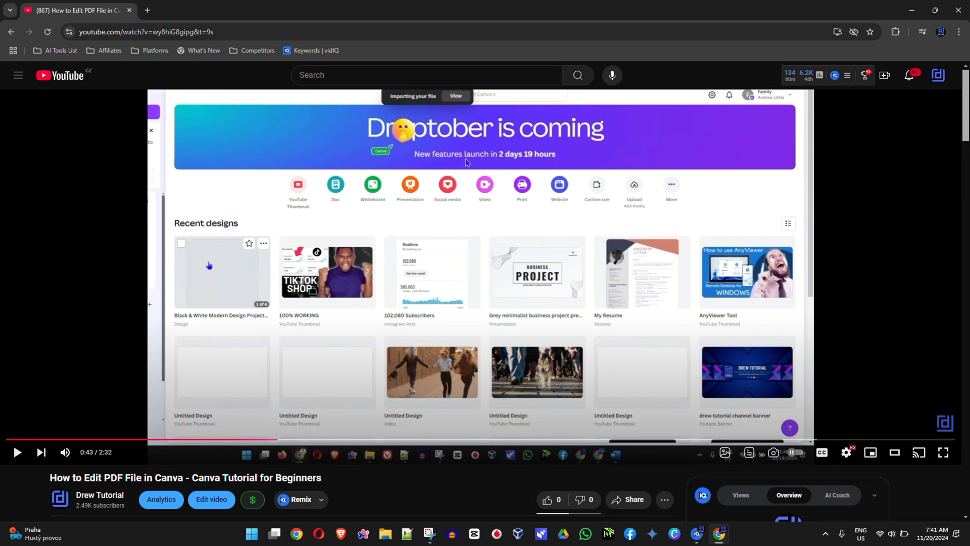
mouse_move(542, 162)
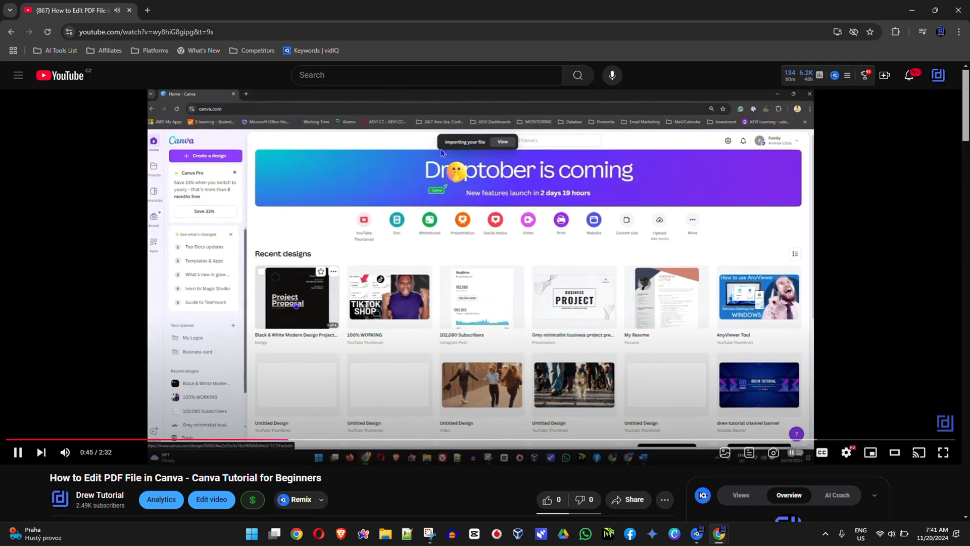
Step: Fast-forward the tutorial at 2x to 1:00, with the imported PDF open in Canva's editor
left_click(295, 297)
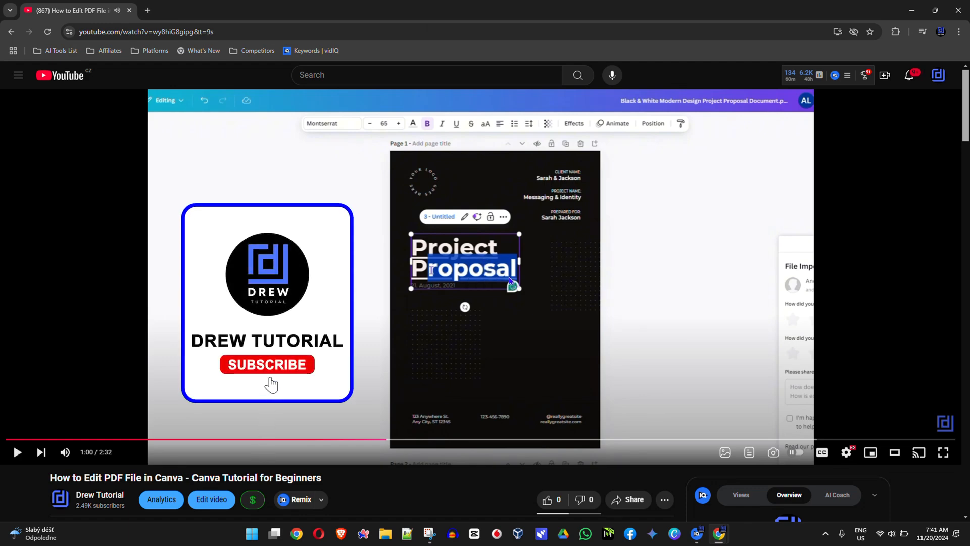
left_click(267, 364)
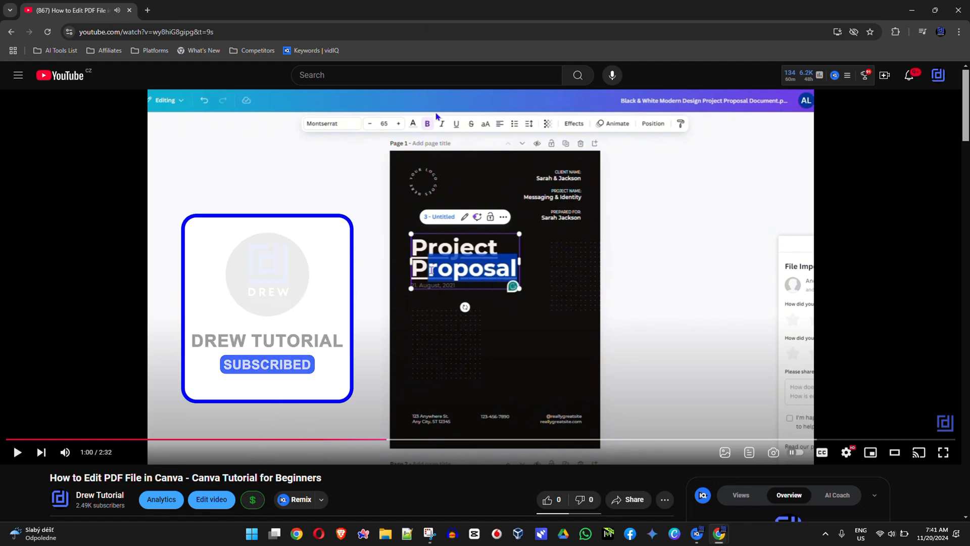